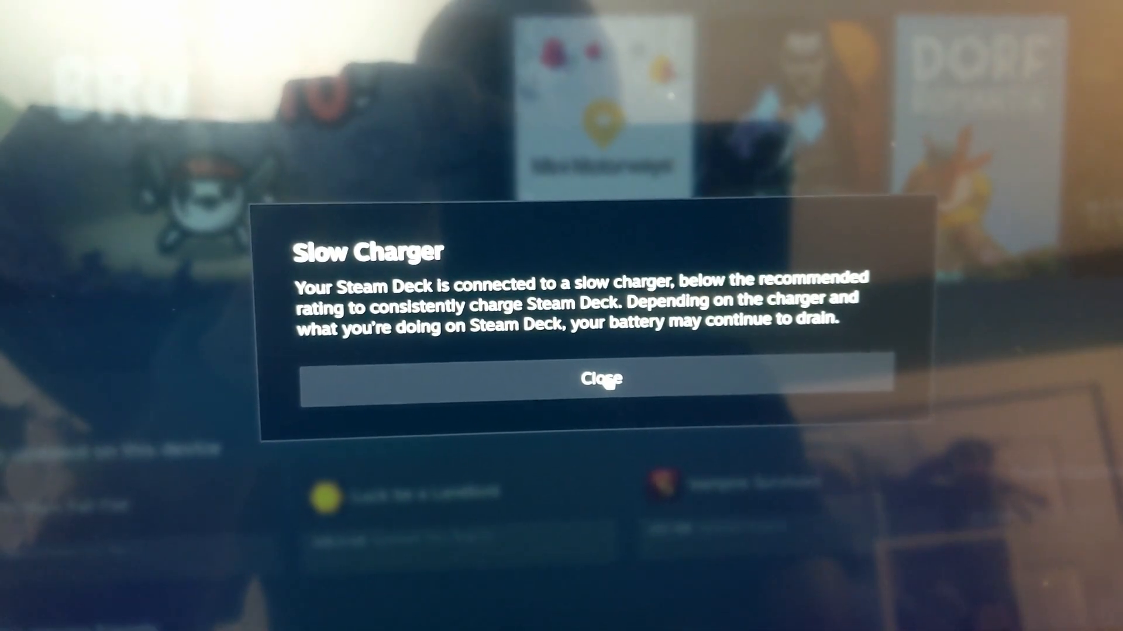
# - Dismiss the Slow Charger warning to return to the game library home screen
pyautogui.click(602, 378)
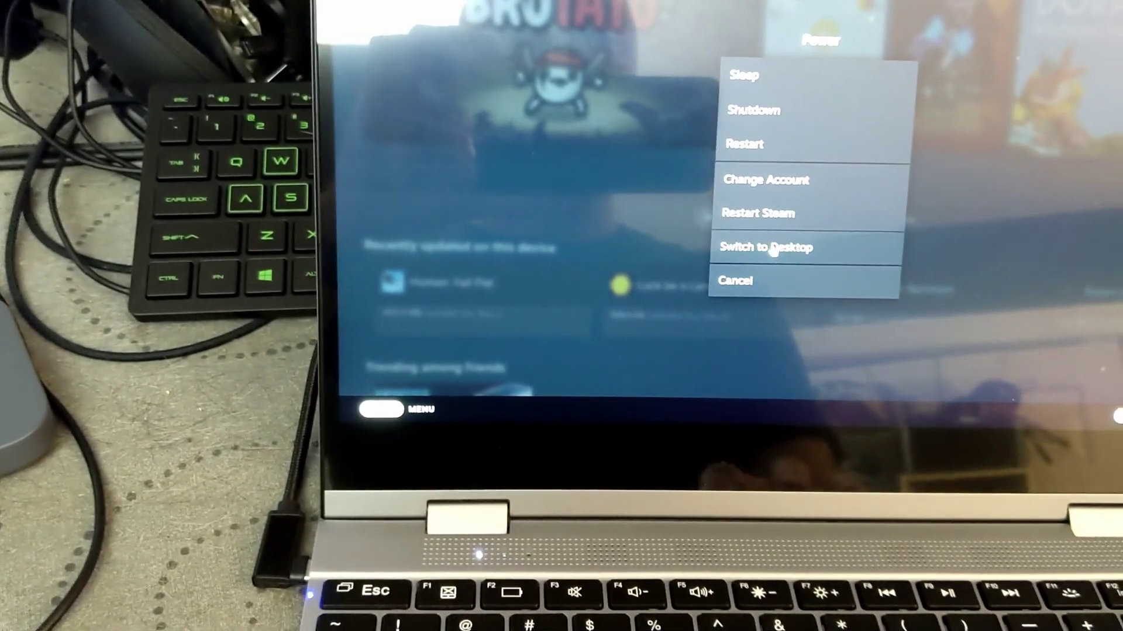
# - Confirm Switch to Desktop from the Power menu so SteamOS leaves Game Mode
pyautogui.click(765, 247)
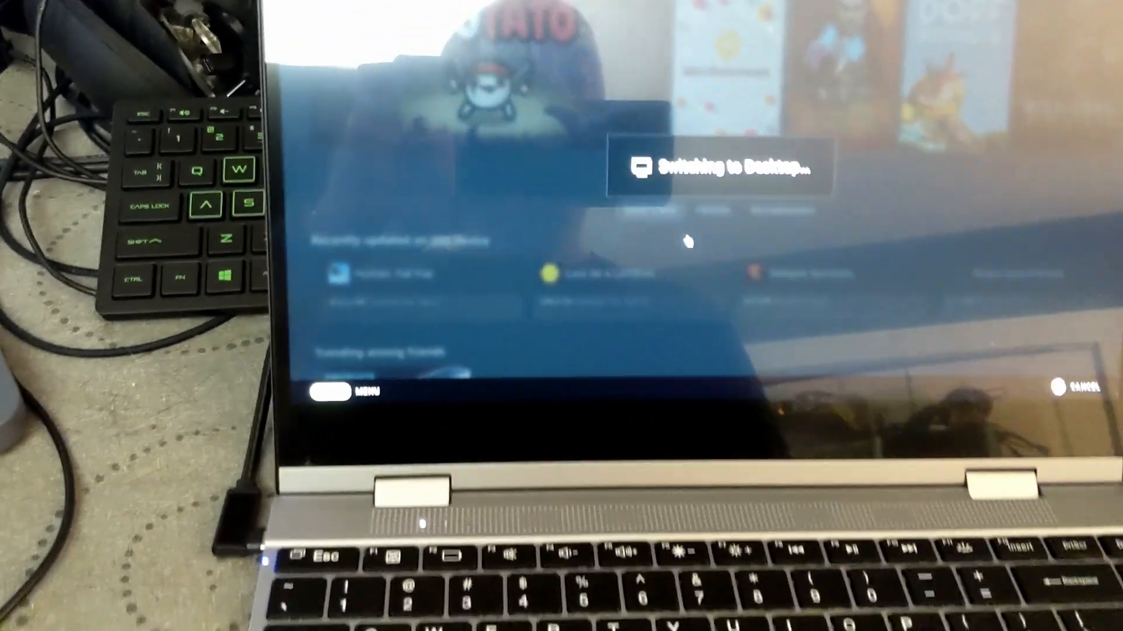